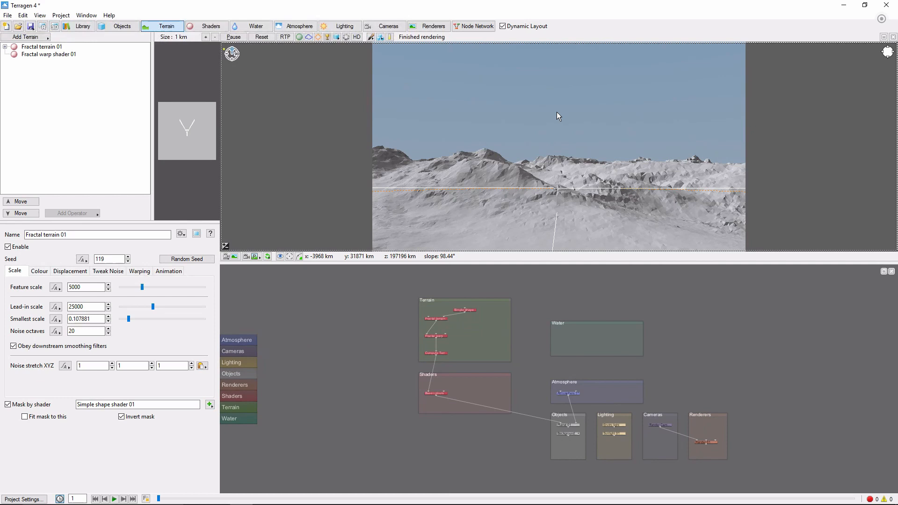
- Add a new Planet object, Planet 02, from the Objects list via Add Object > Object > Planet
left_click(122, 26)
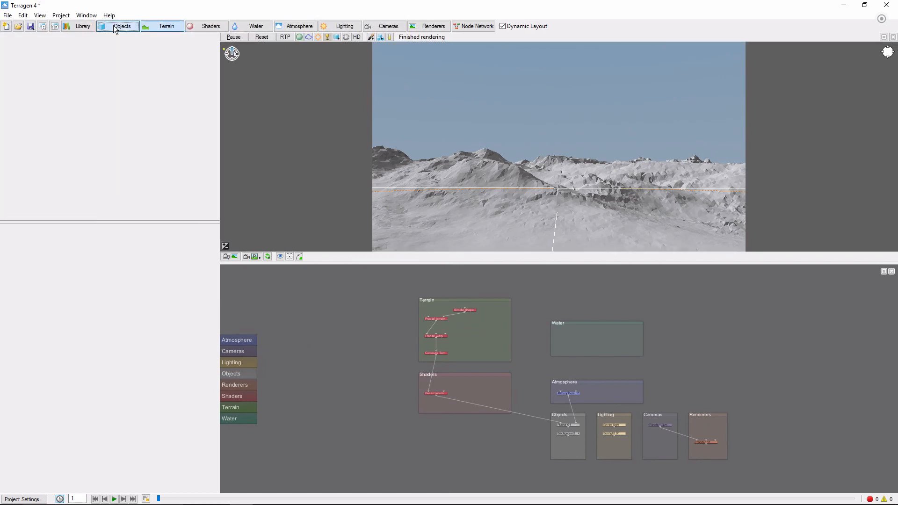
left_click(121, 26)
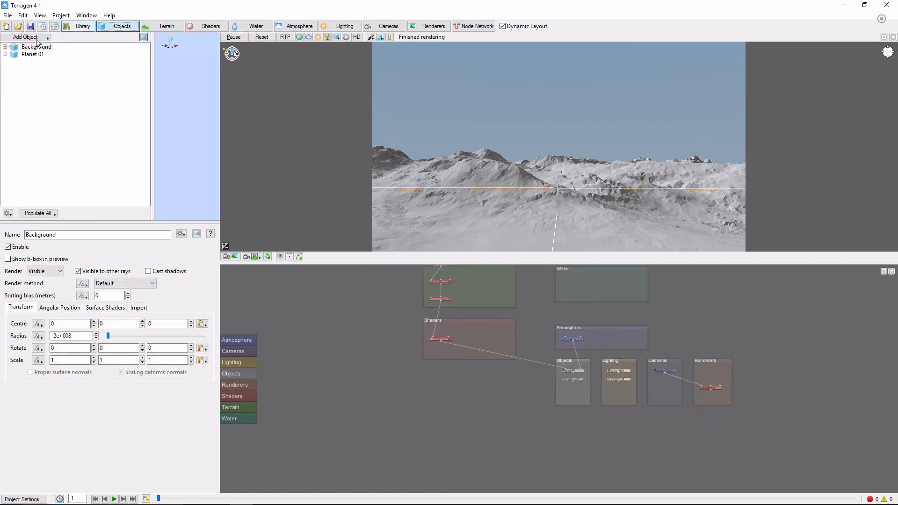
left_click(25, 37)
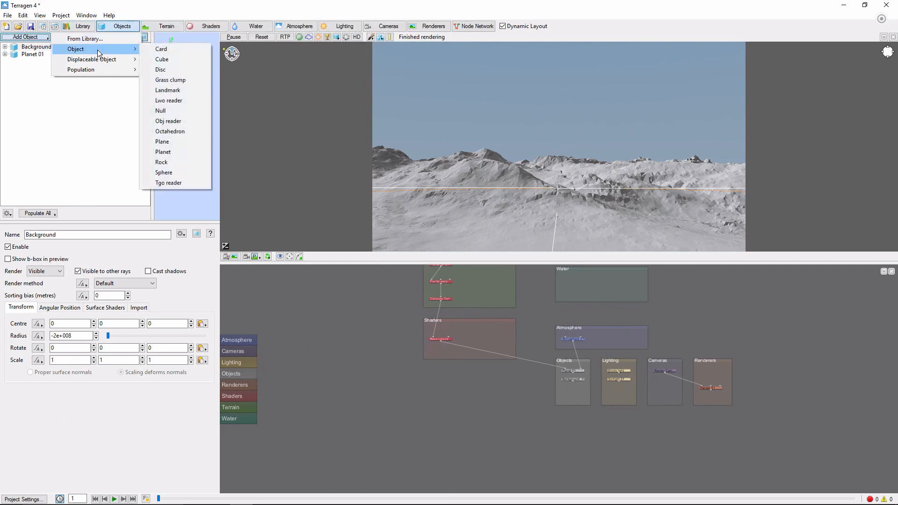
left_click(163, 152)
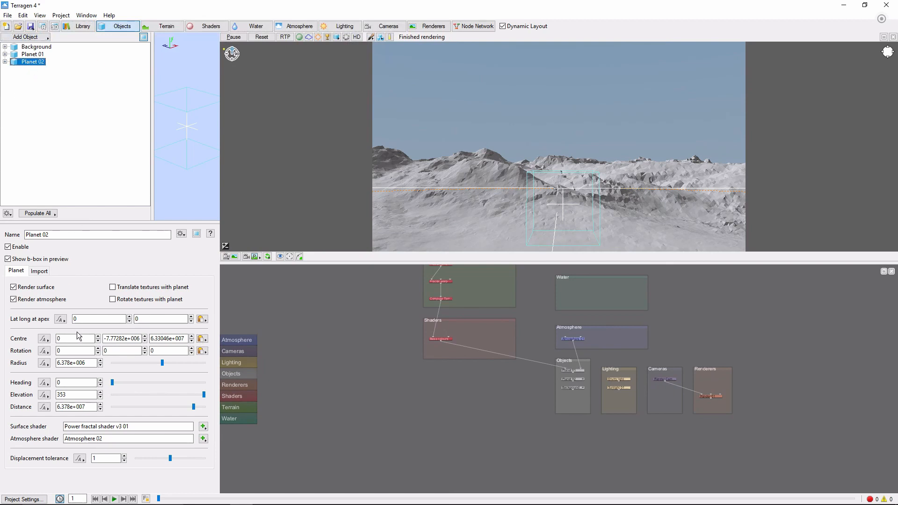
mouse_move(429, 26)
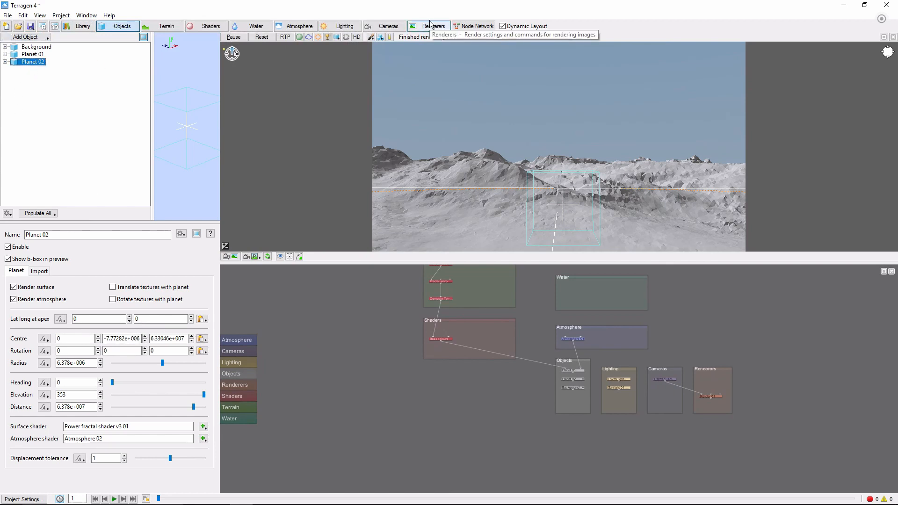
mouse_move(567, 254)
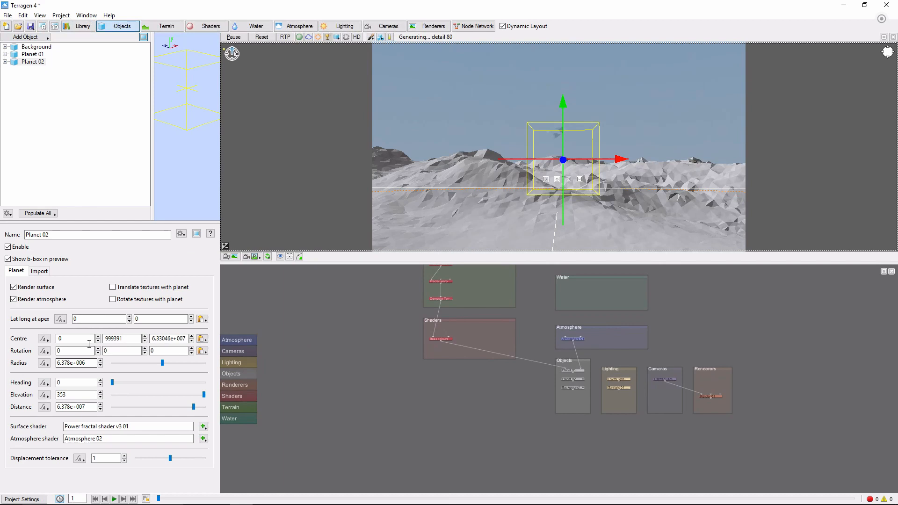
- Move Planet 02's centre and set its radius to 1.4378e7, then preview it ray-traced (RTP)
left_click(74, 338)
type("1.08104e6")
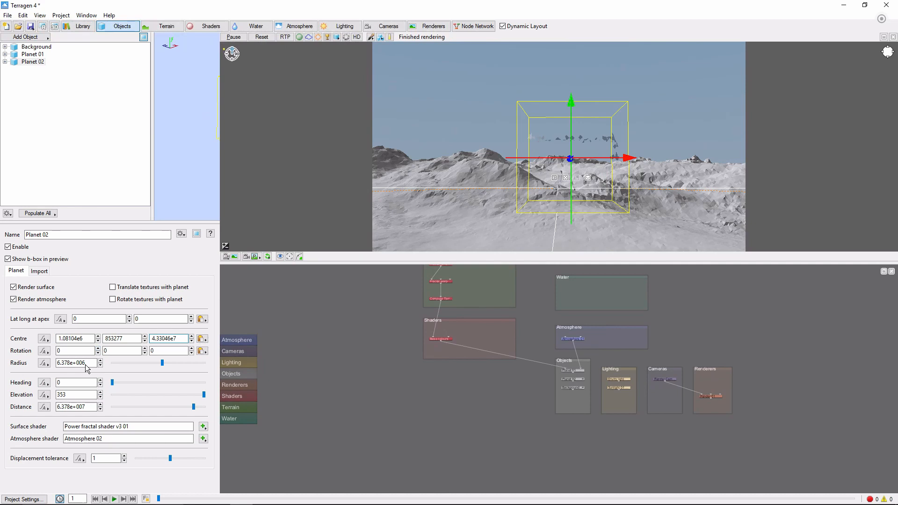
left_click(73, 363)
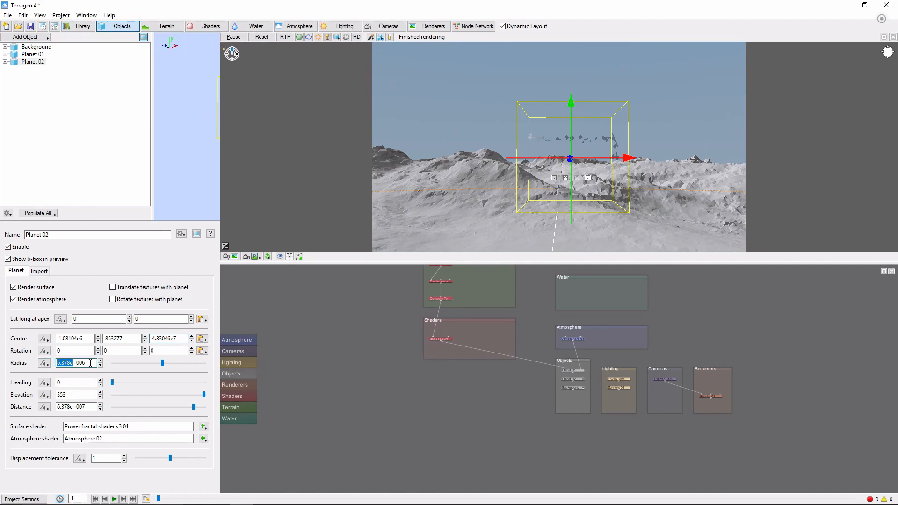
type("1.4378")
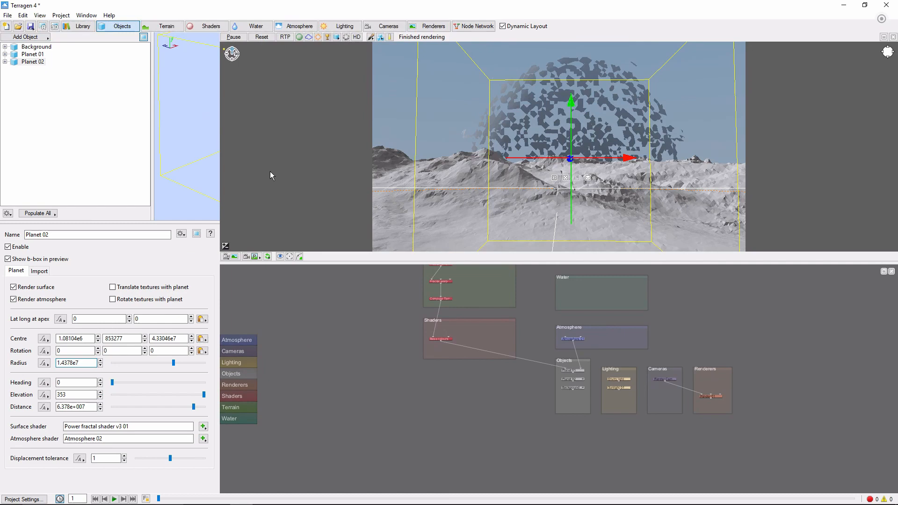
left_click(284, 36)
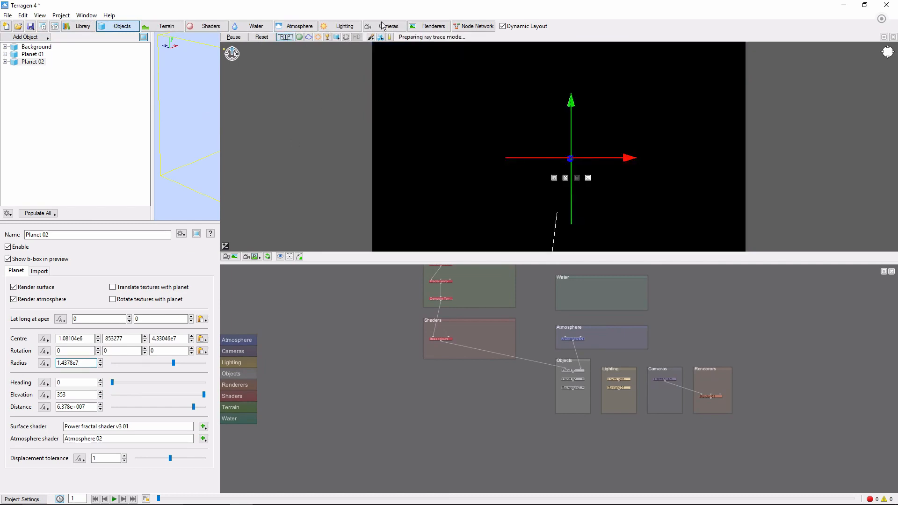
- Set Sunlight 01's elevation to 6.75 for low late-day light
left_click(344, 26)
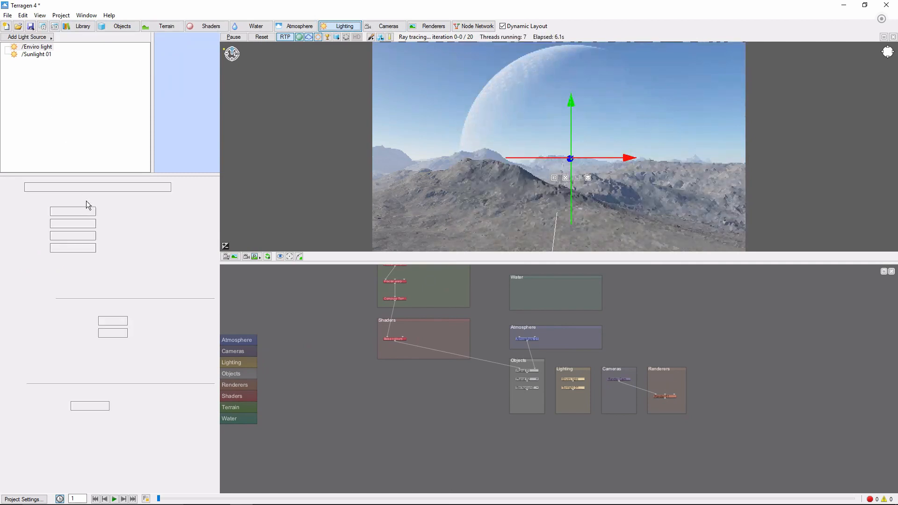
left_click(38, 54)
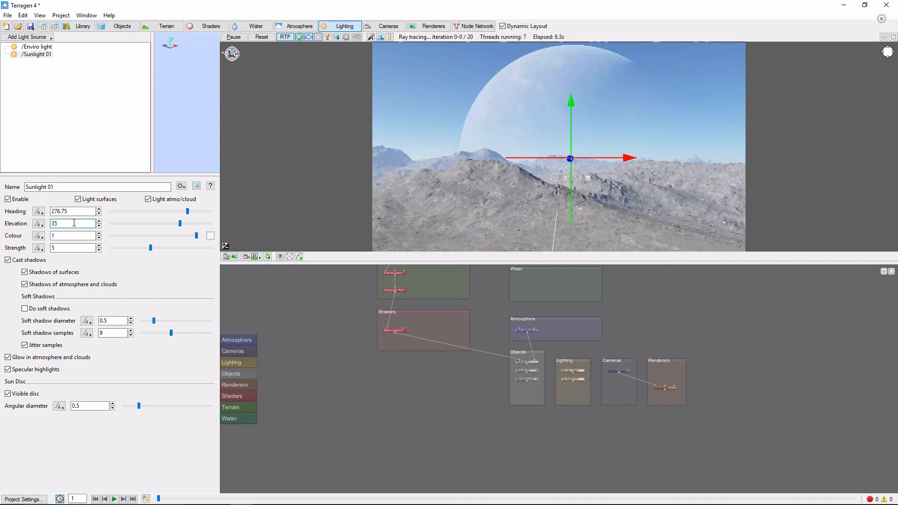
type("6.75")
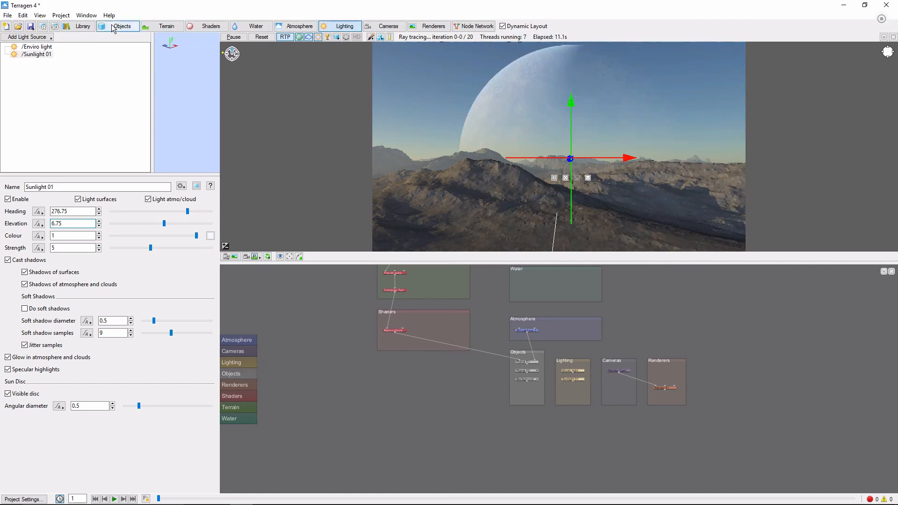
- Assign a new Image map shader 01 as Planet 02's surface shader and reopen its shader options
left_click(121, 26)
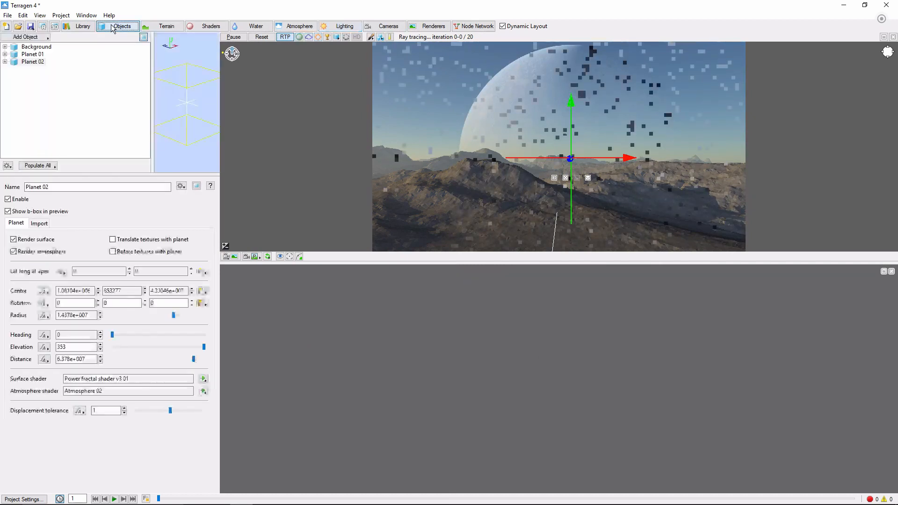
left_click(477, 26)
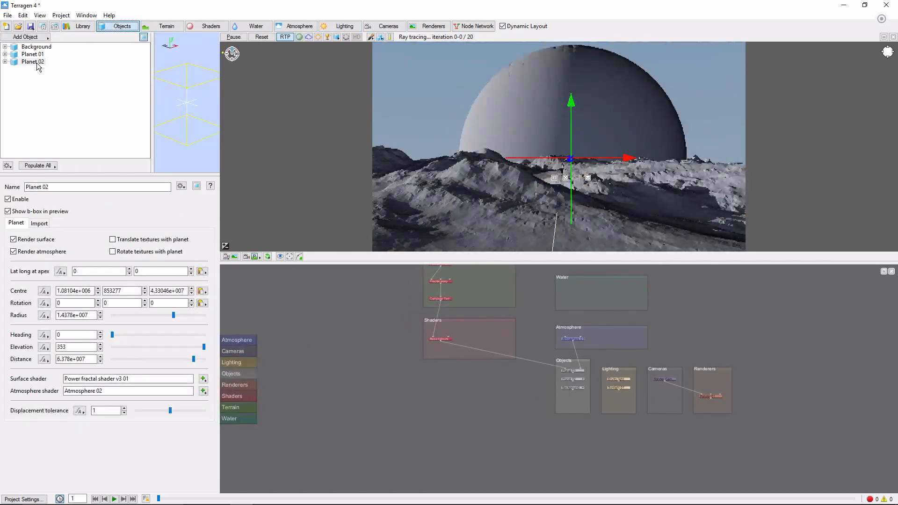
left_click(32, 61)
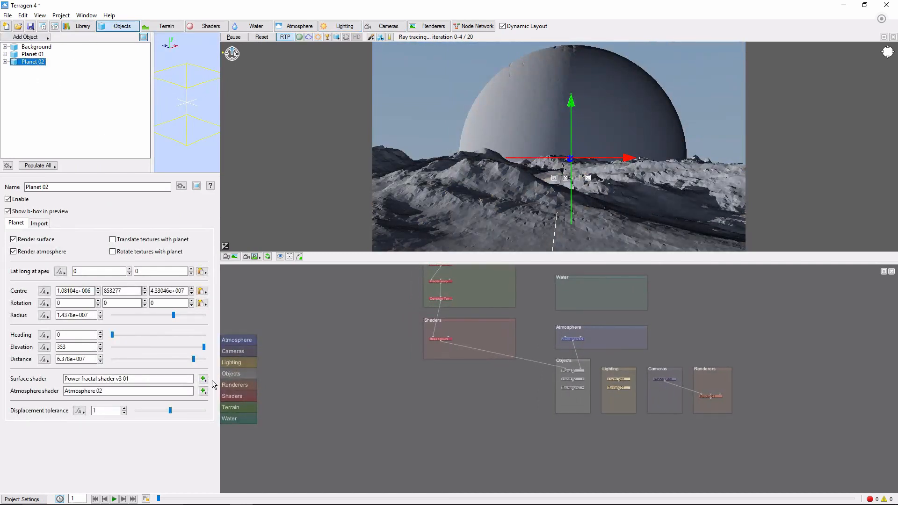
left_click(203, 379)
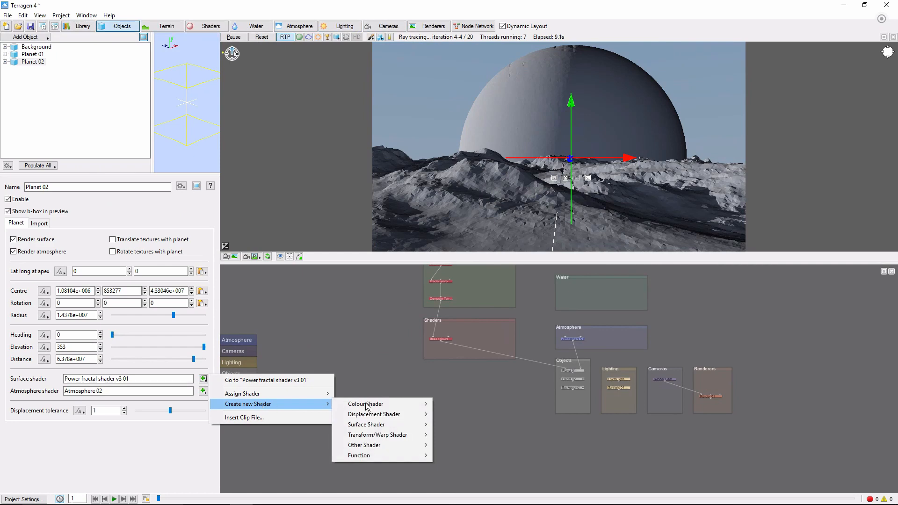
mouse_move(366, 404)
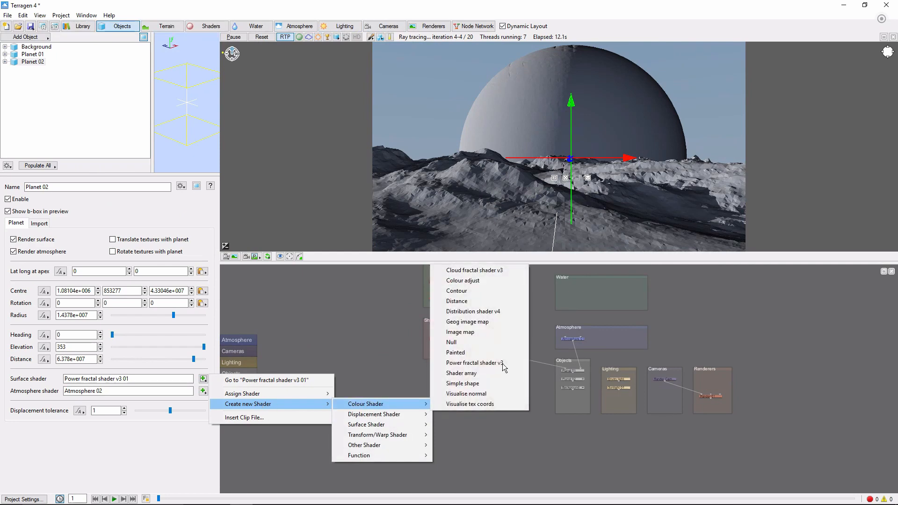
left_click(461, 331)
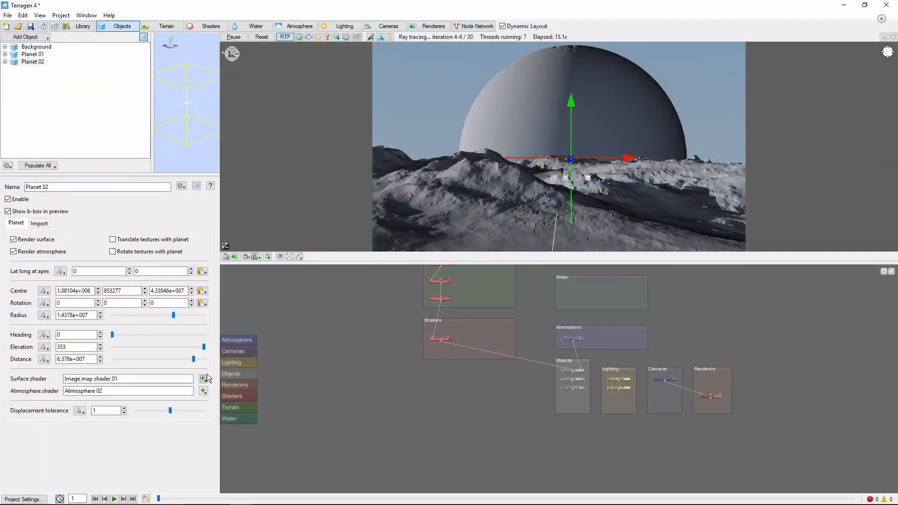
left_click(204, 379)
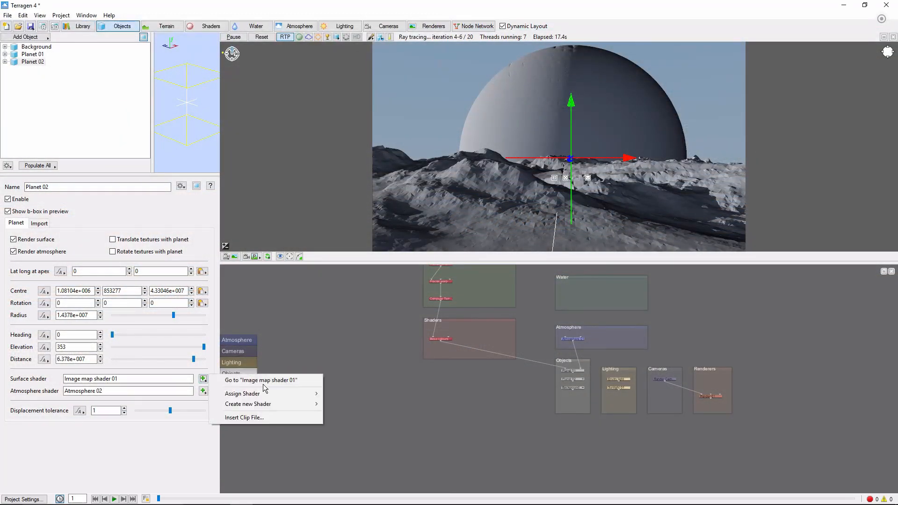
- Set Image map shader 01 to Spherical projection positioned at the planet's centre coordinates
left_click(261, 381)
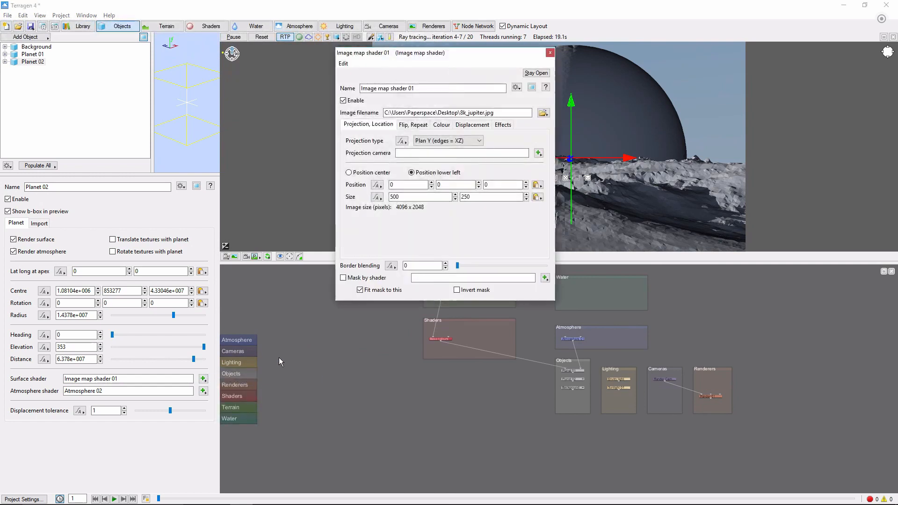
left_click(448, 140)
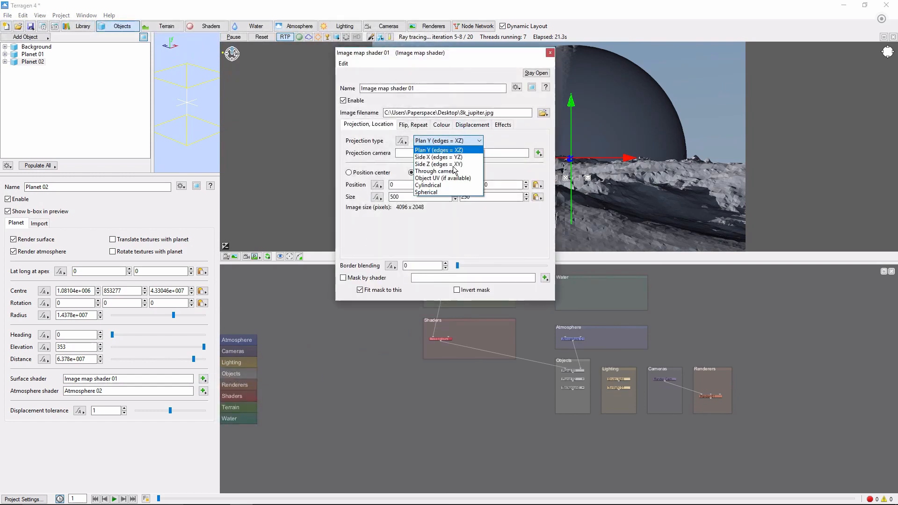
left_click(427, 192)
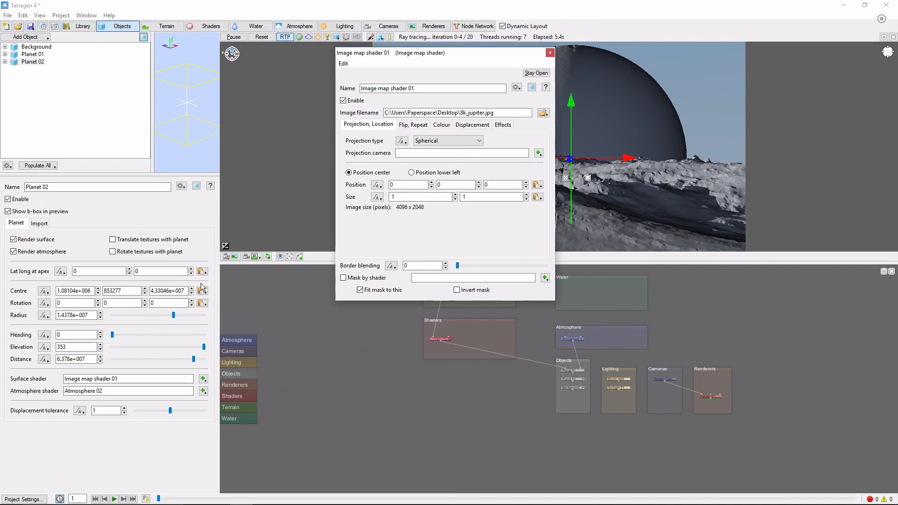
left_click(202, 290)
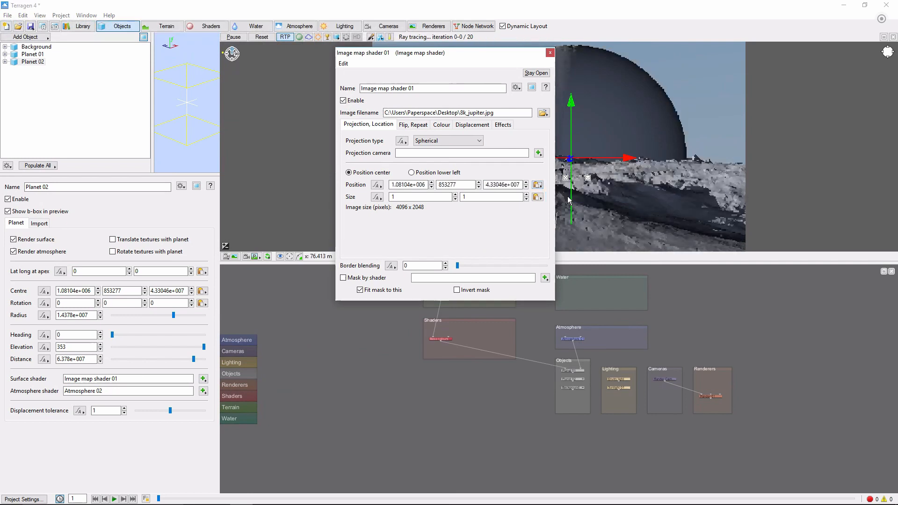
left_click(549, 52)
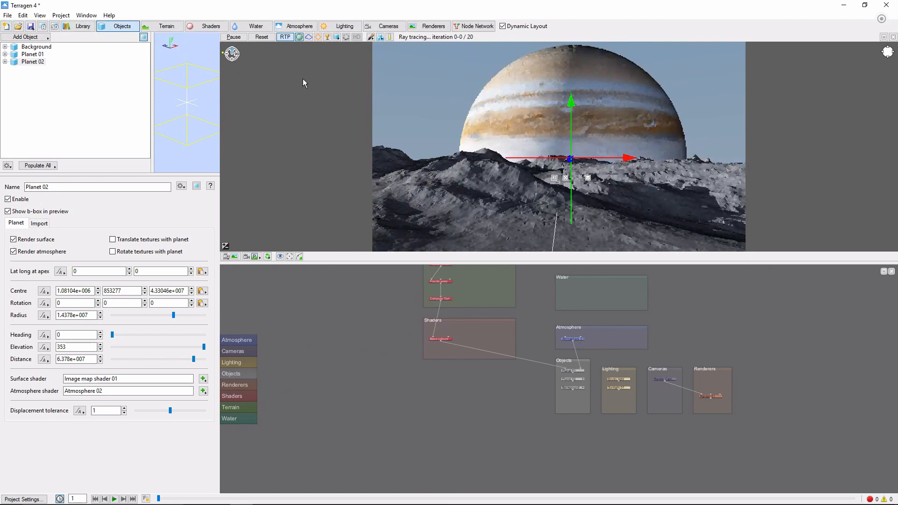
left_click(295, 27)
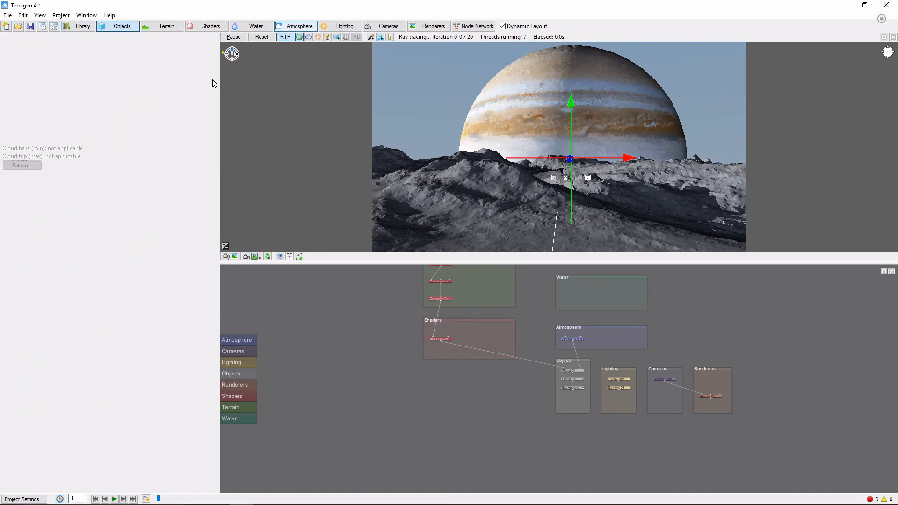
- Give Atmosphere 01 haze density 0.1 and bluesky exp height 3000
left_click(295, 26)
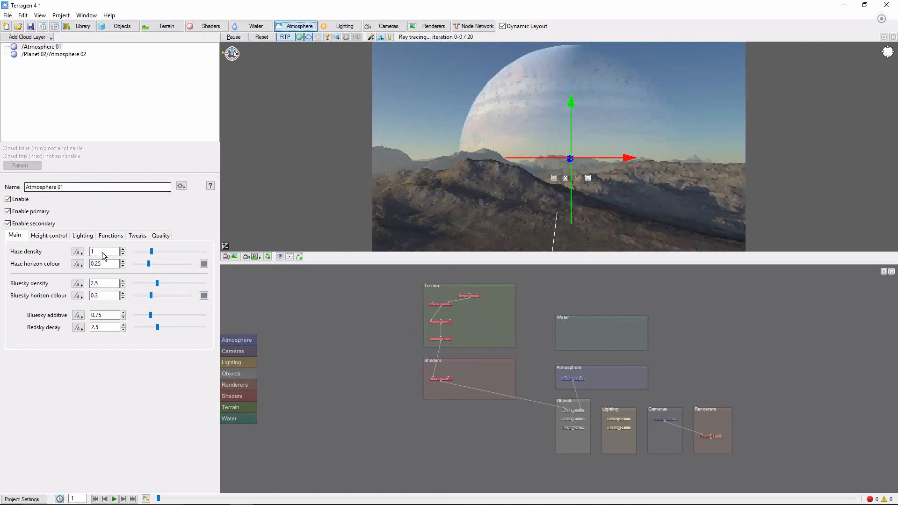
type("0.1")
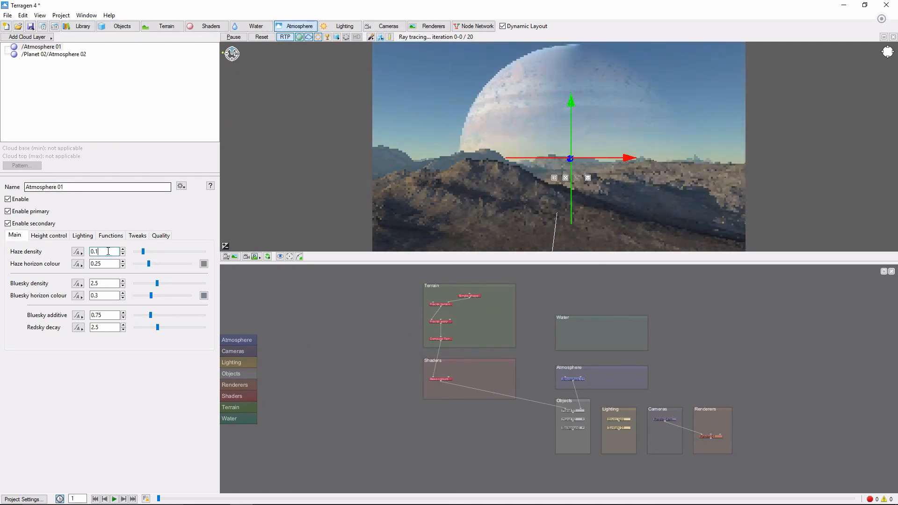
left_click(103, 283)
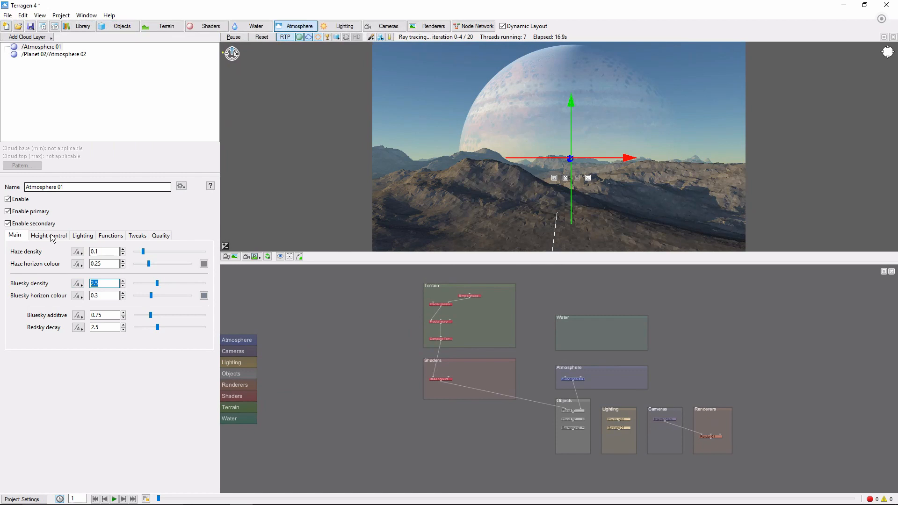
left_click(48, 236)
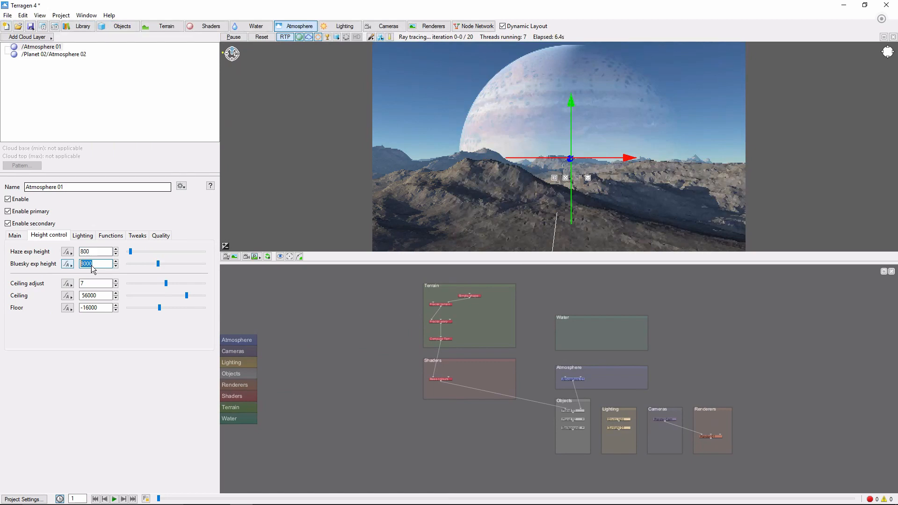
type("3000")
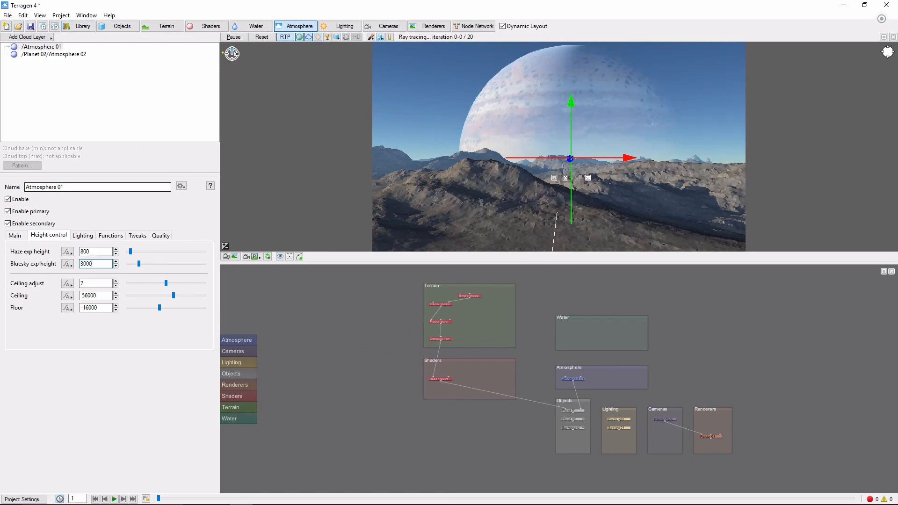
left_click(428, 26)
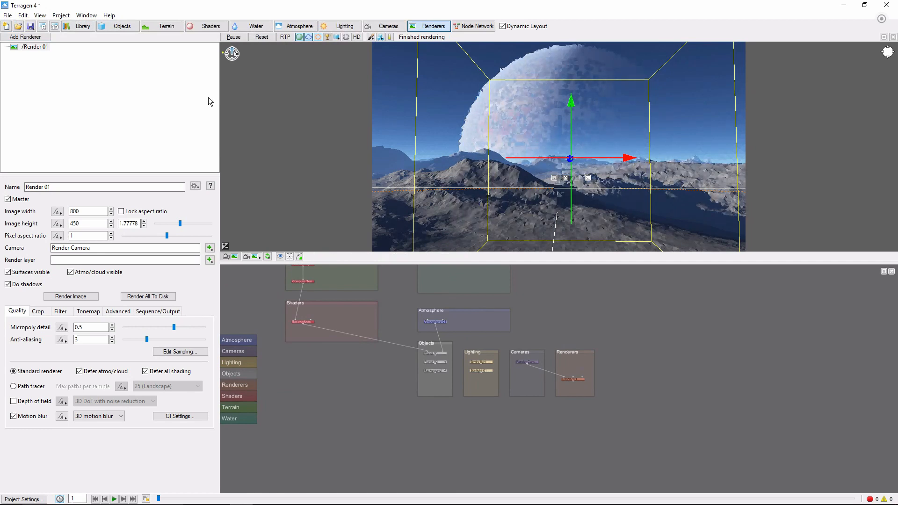
- Select Planet 02 and choose Edit internal network to show its shader and atmosphere nodes
left_click(120, 27)
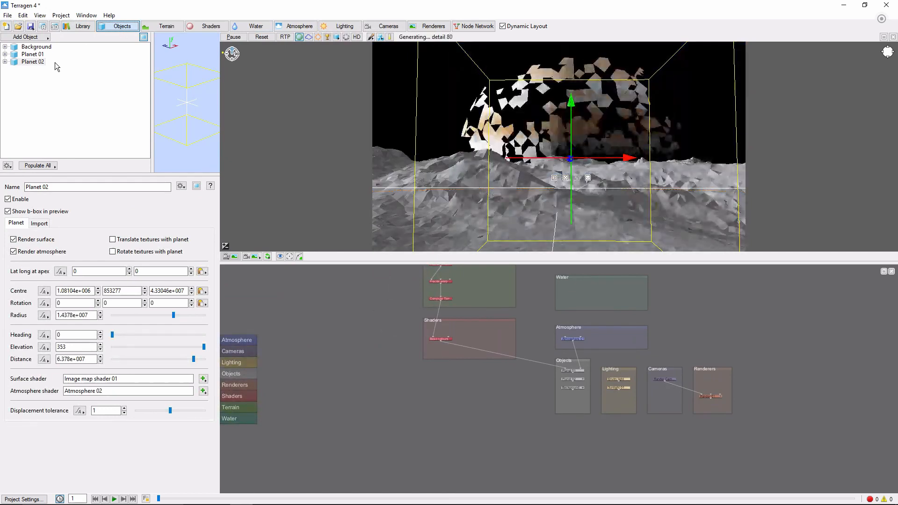
left_click(33, 62)
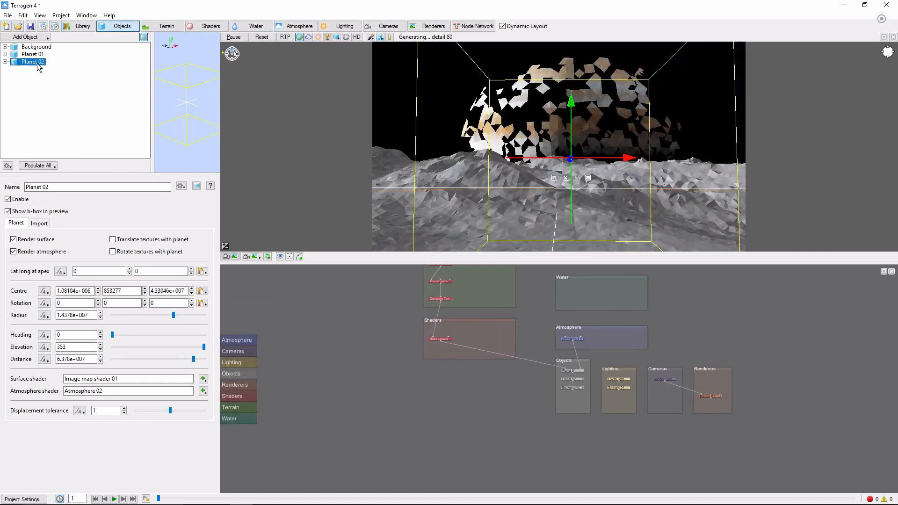
left_click(181, 186)
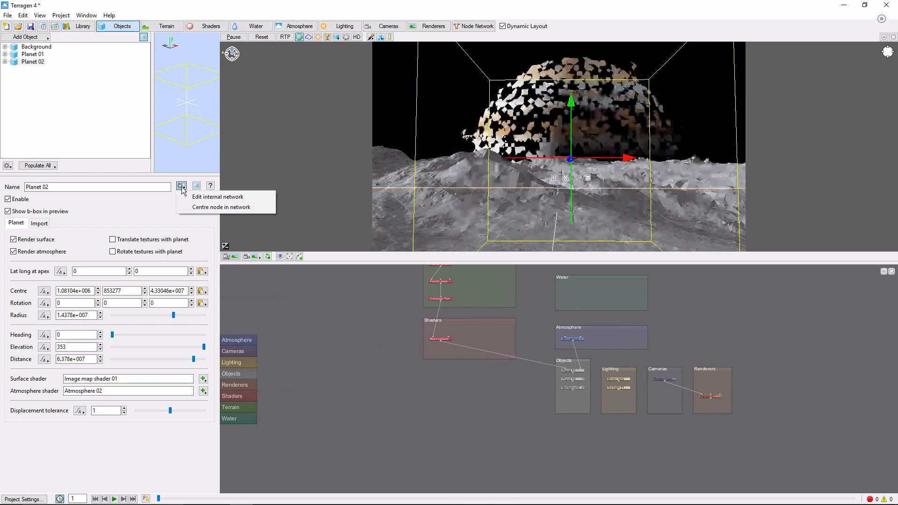
left_click(217, 196)
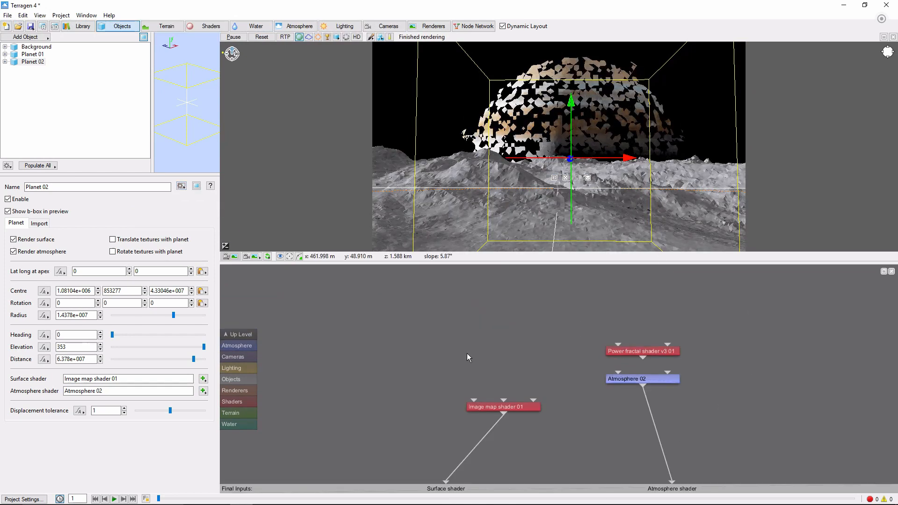
mouse_move(546, 429)
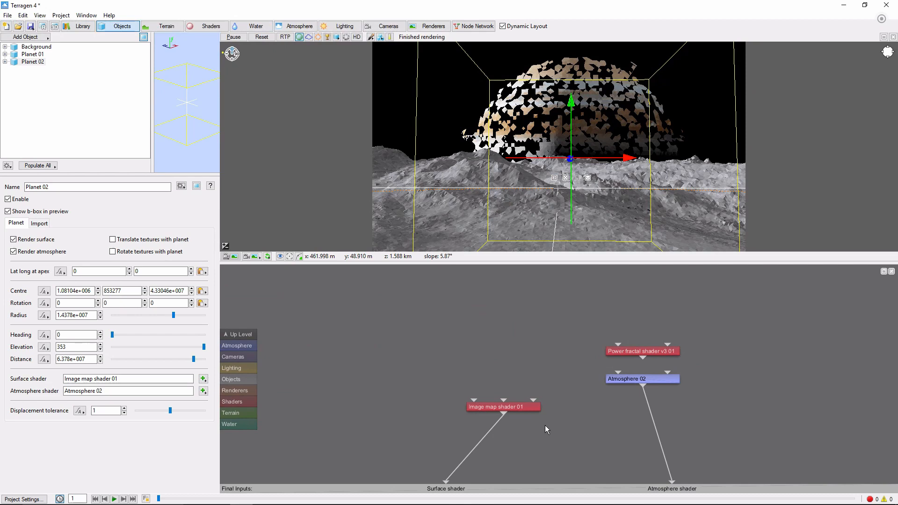